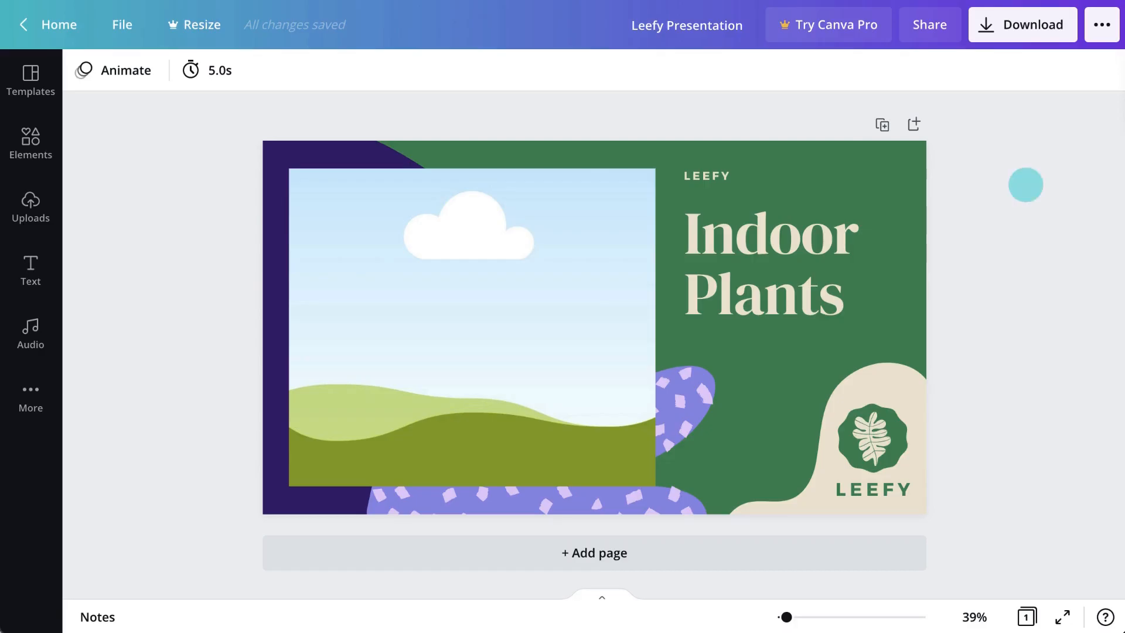
left_click(928, 25)
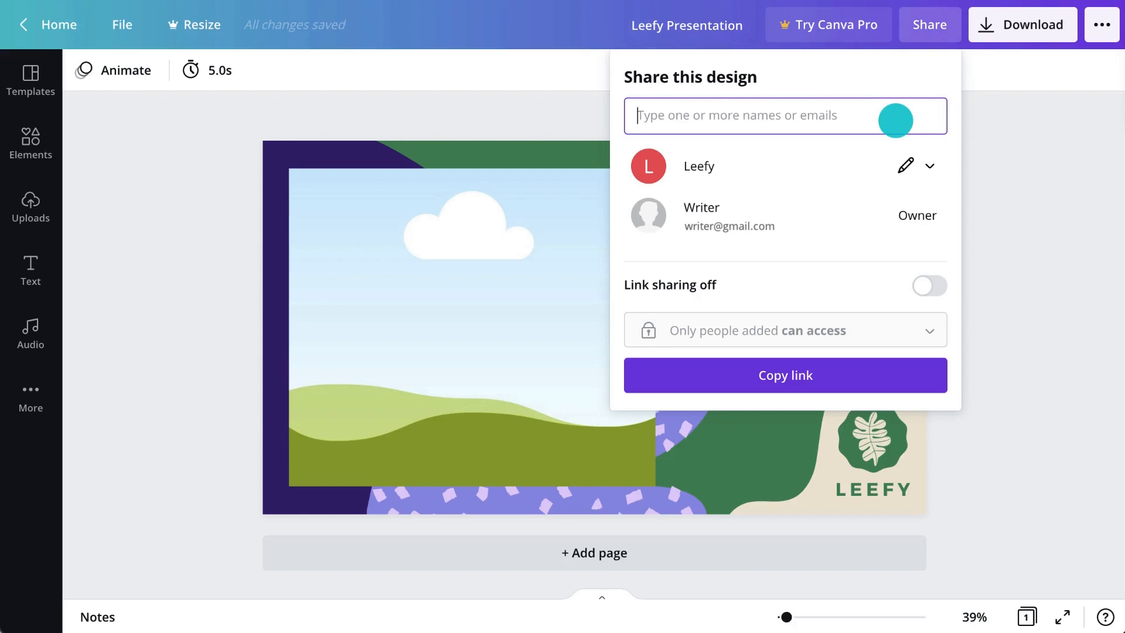
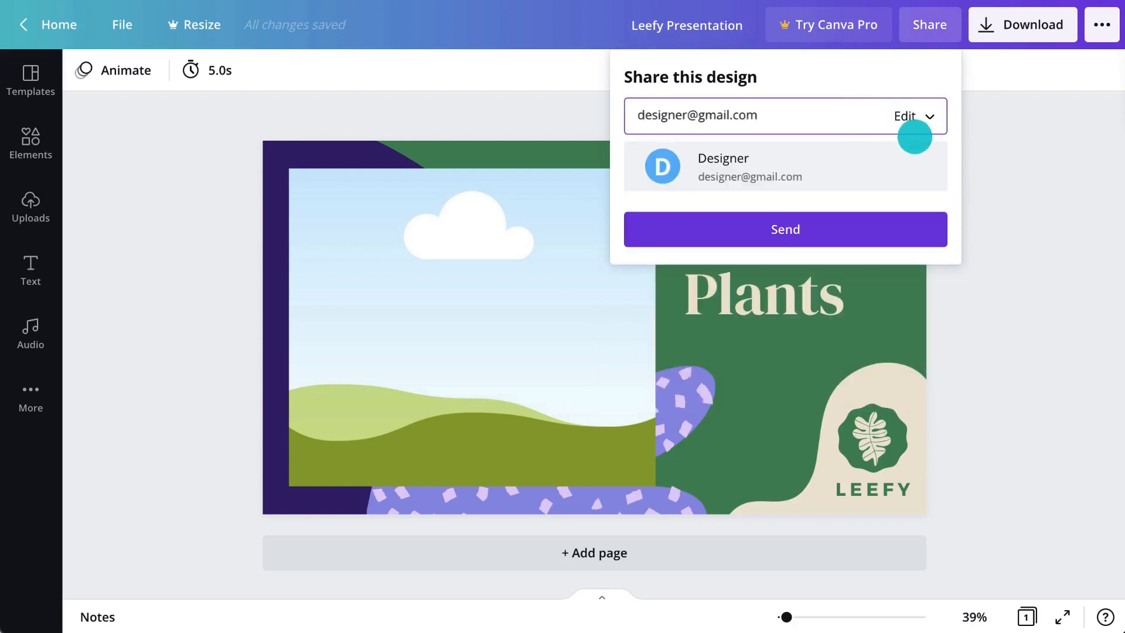
left_click(915, 116)
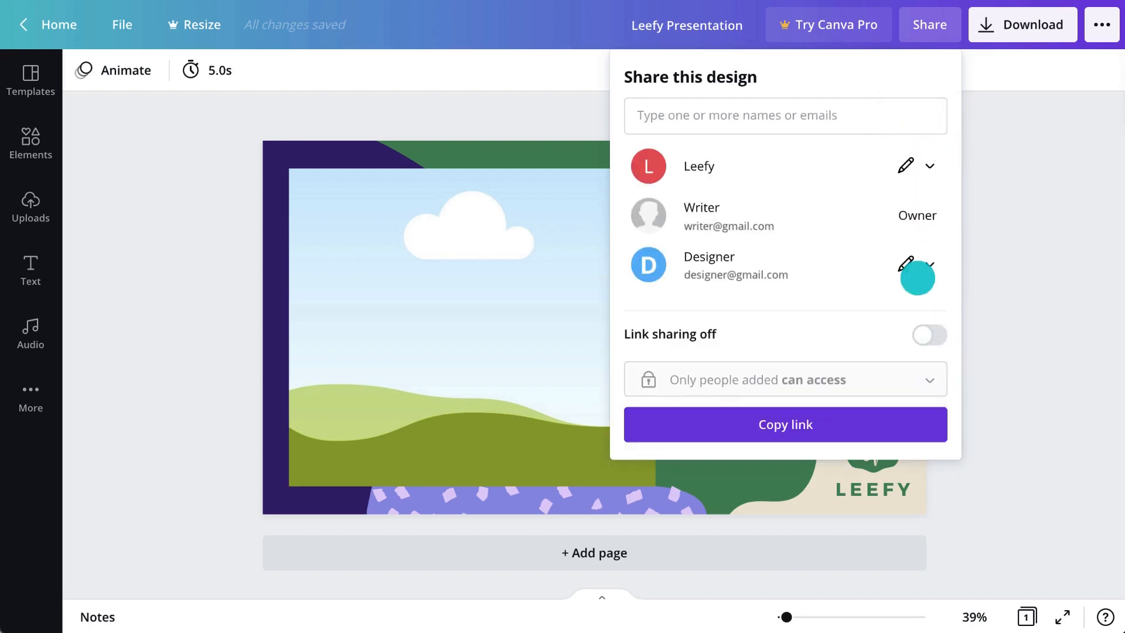
left_click(928, 333)
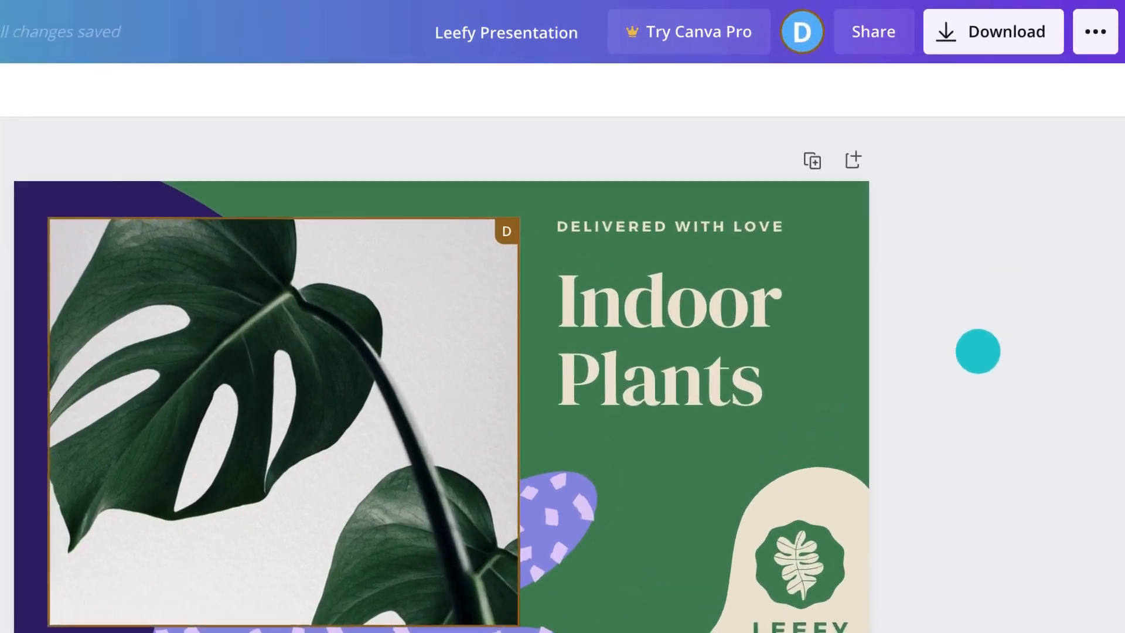
left_click(668, 226)
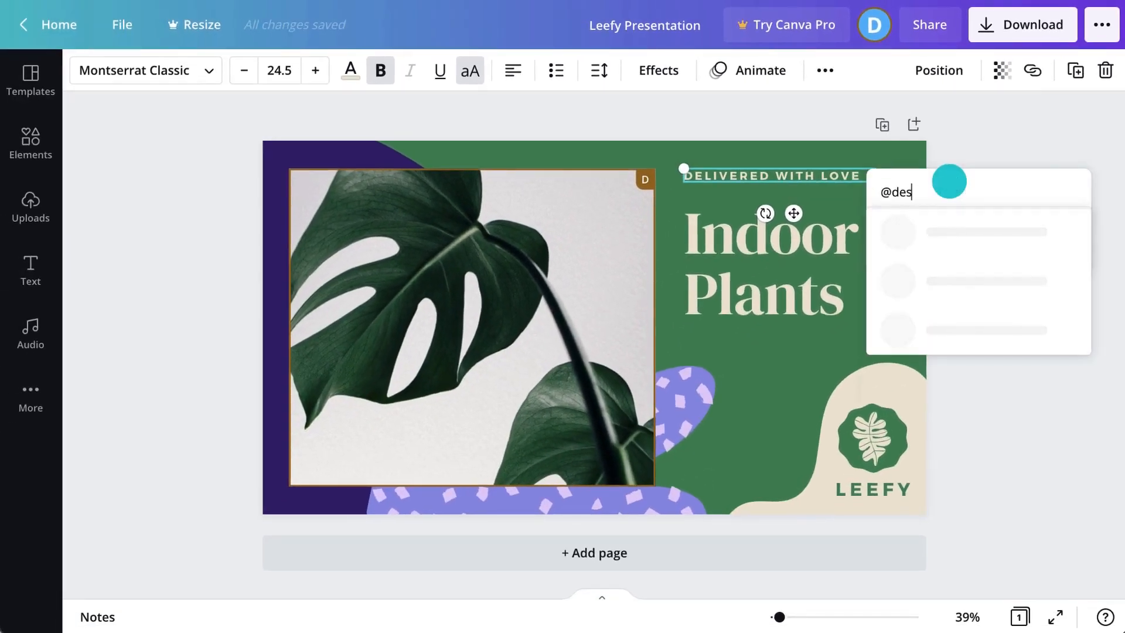
type("Designer What")
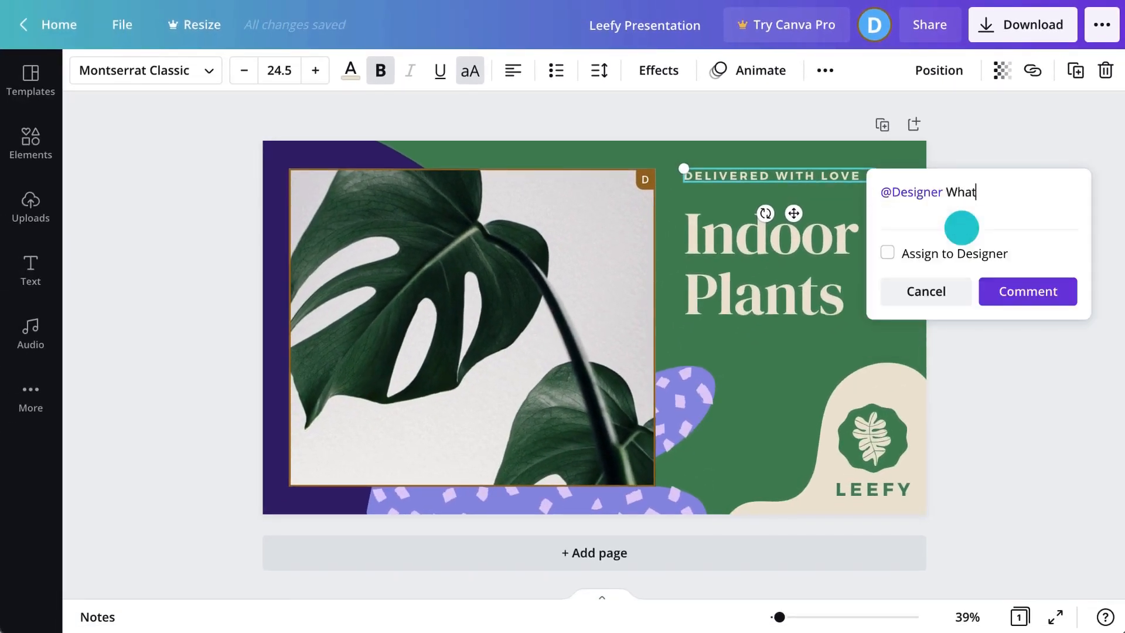
type("do you think?")
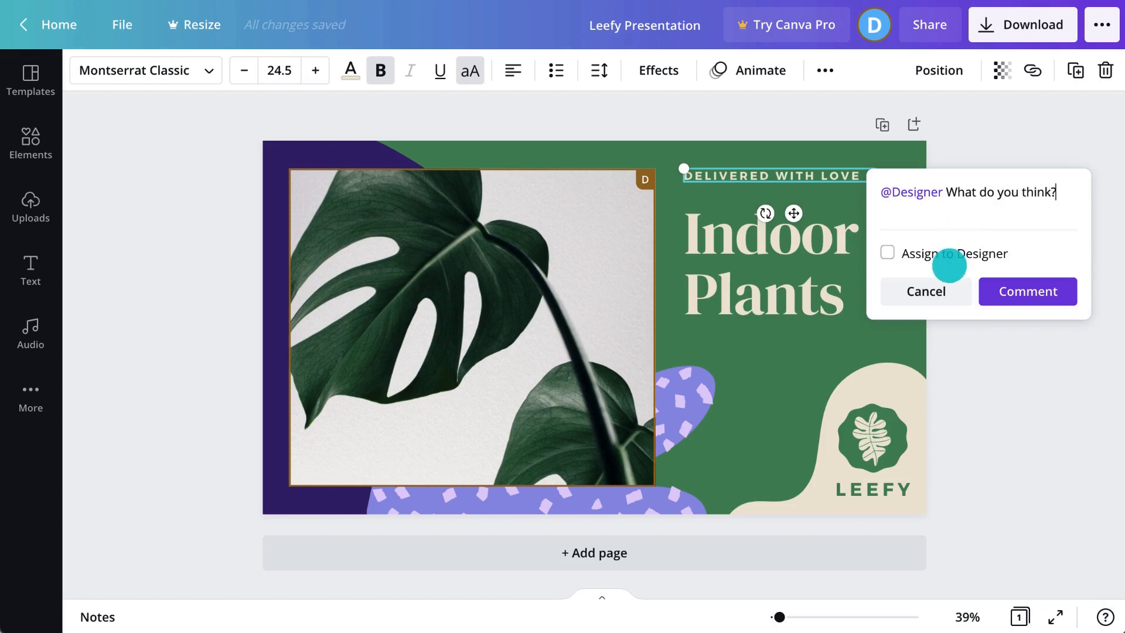
left_click(886, 253)
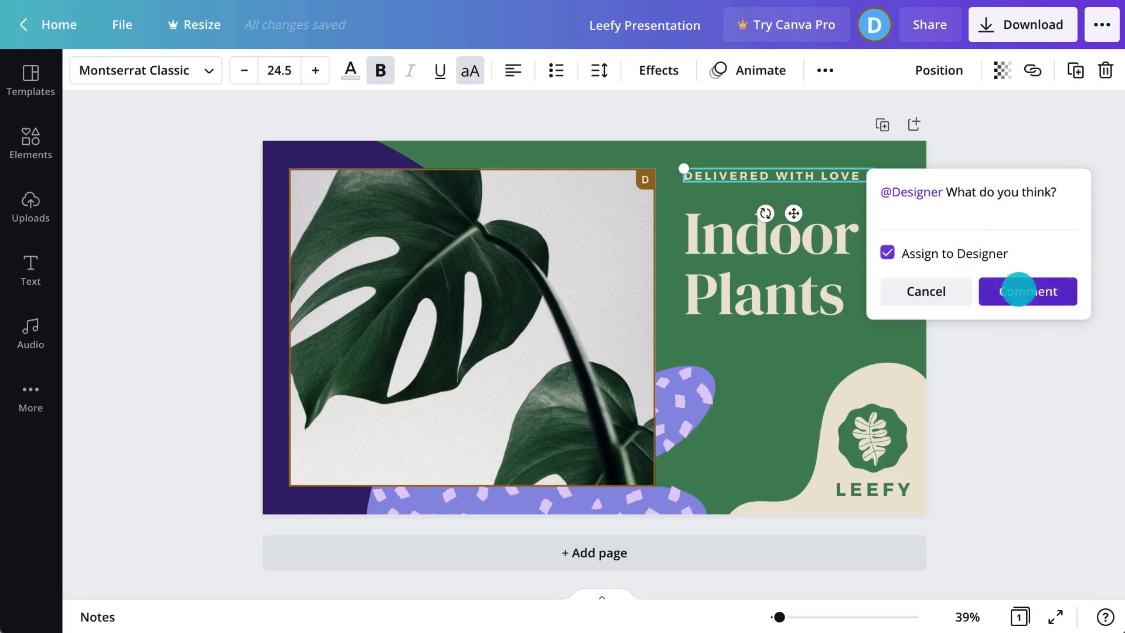
left_click(1027, 292)
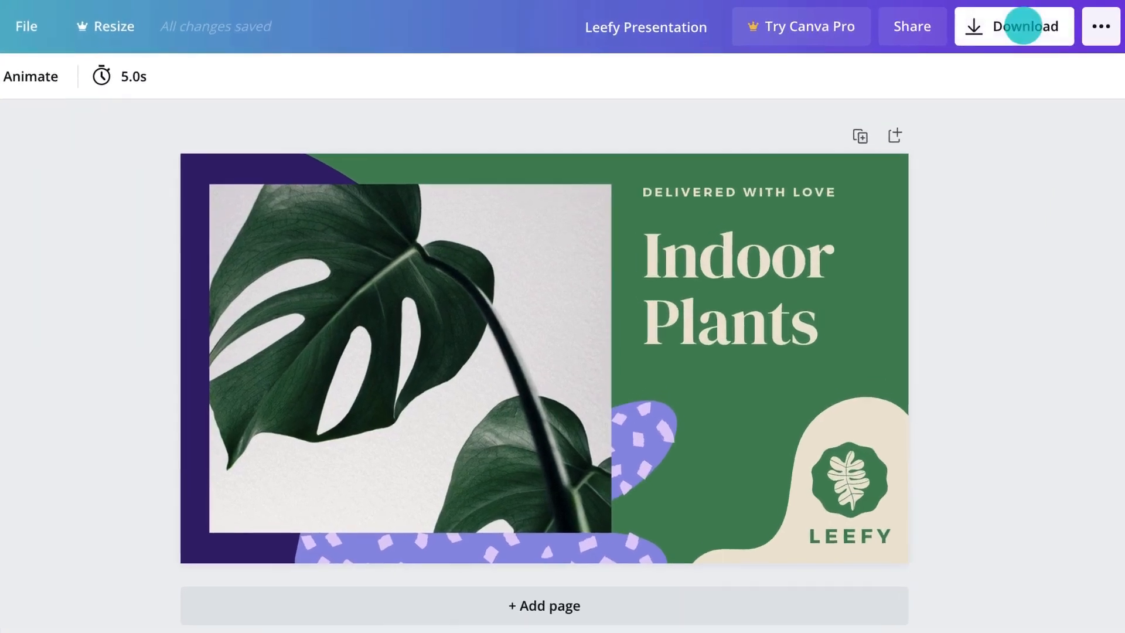
Generate a 'Share link to watch' for the presentation from the ••• menu and copy it.
left_click(1027, 26)
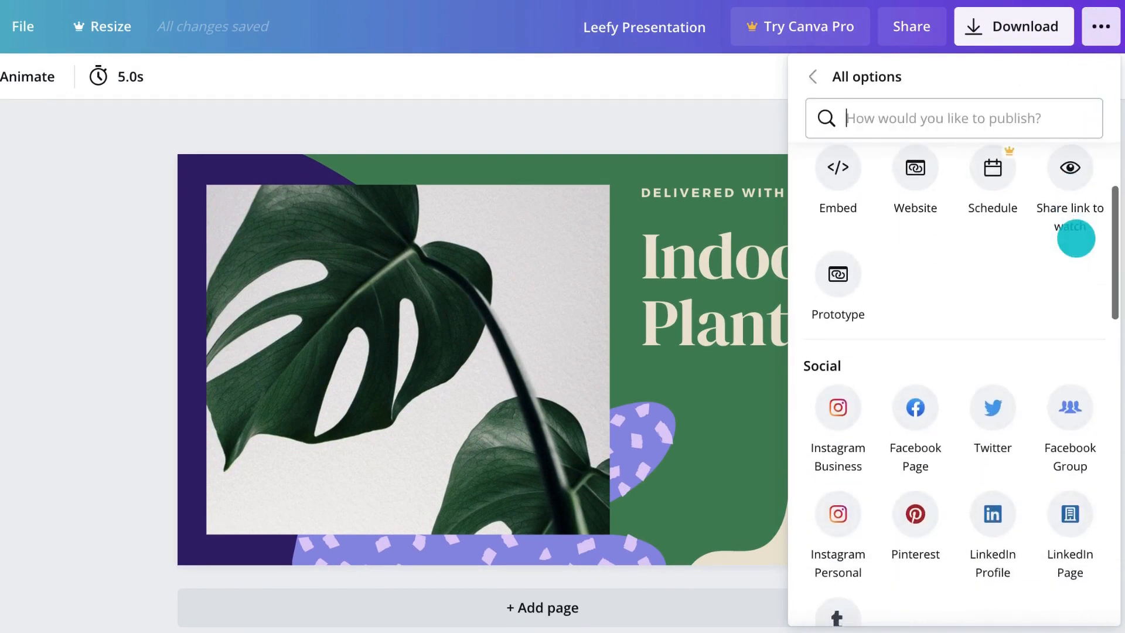
scroll("down", 3)
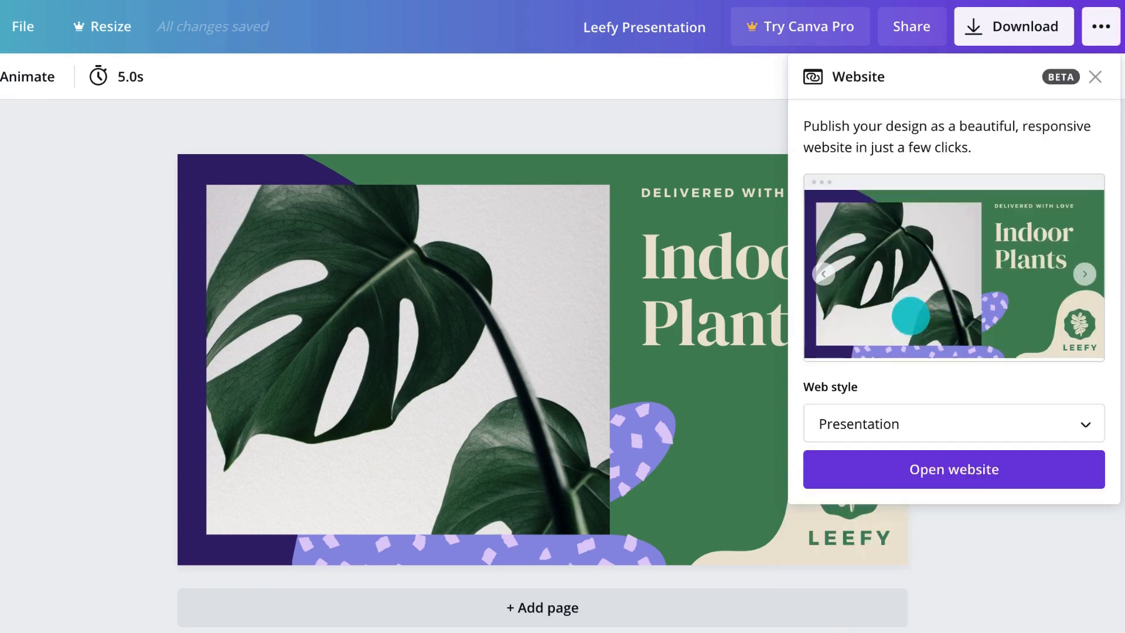
left_click(951, 423)
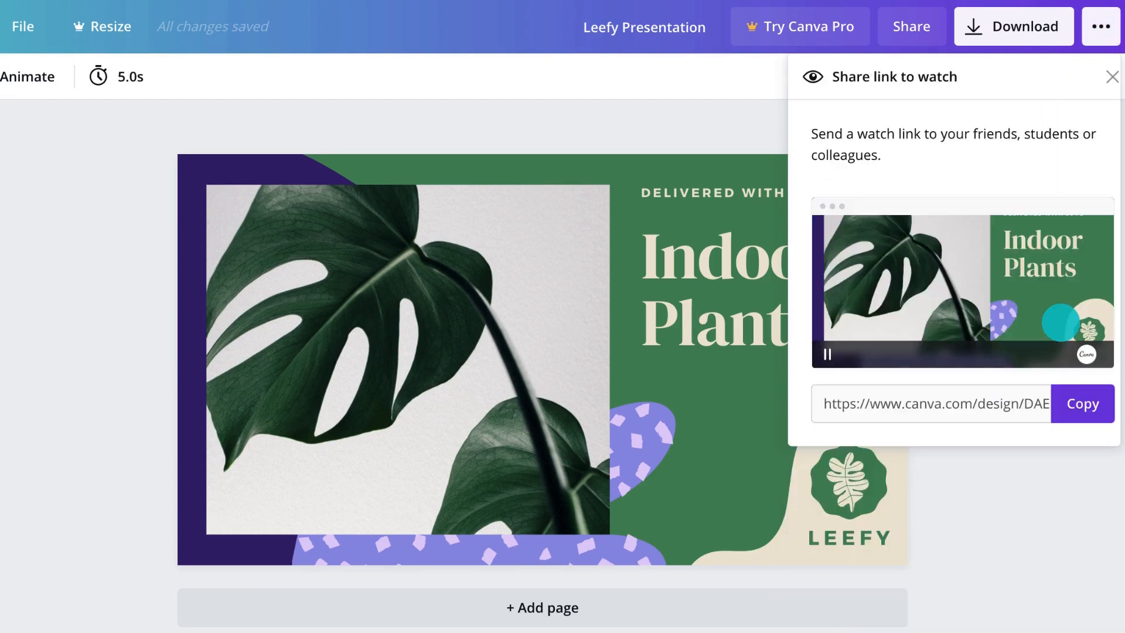
left_click(1081, 403)
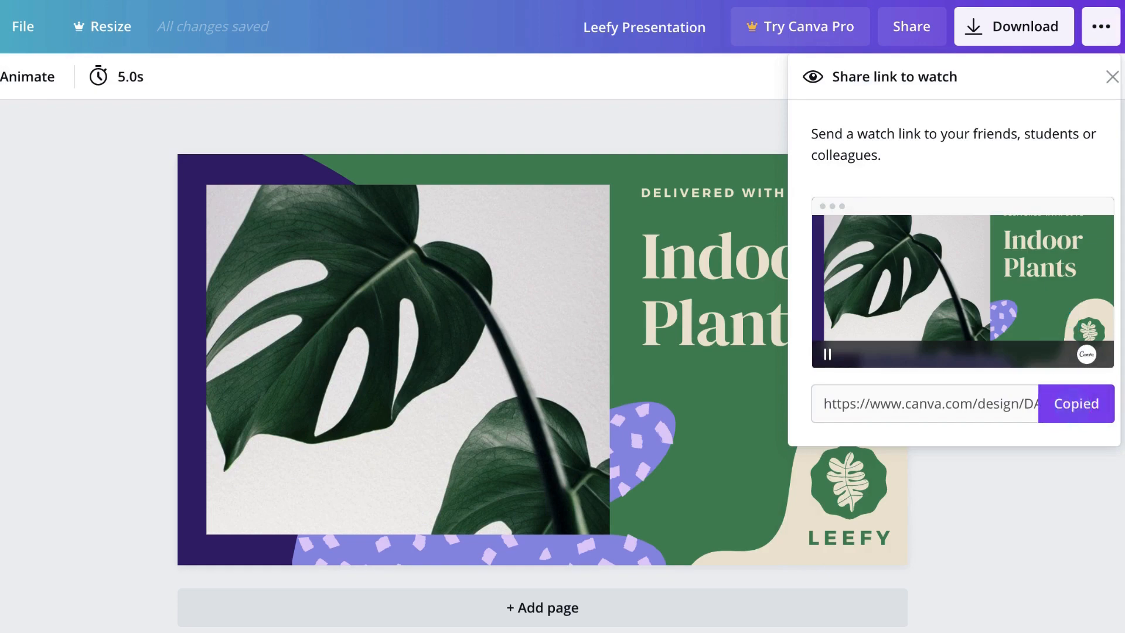